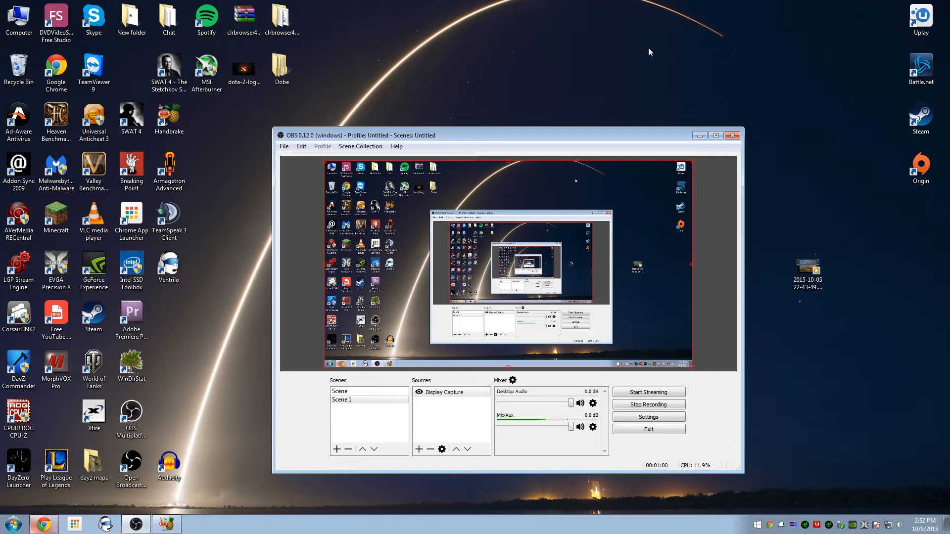
mouse_move(697, 99)
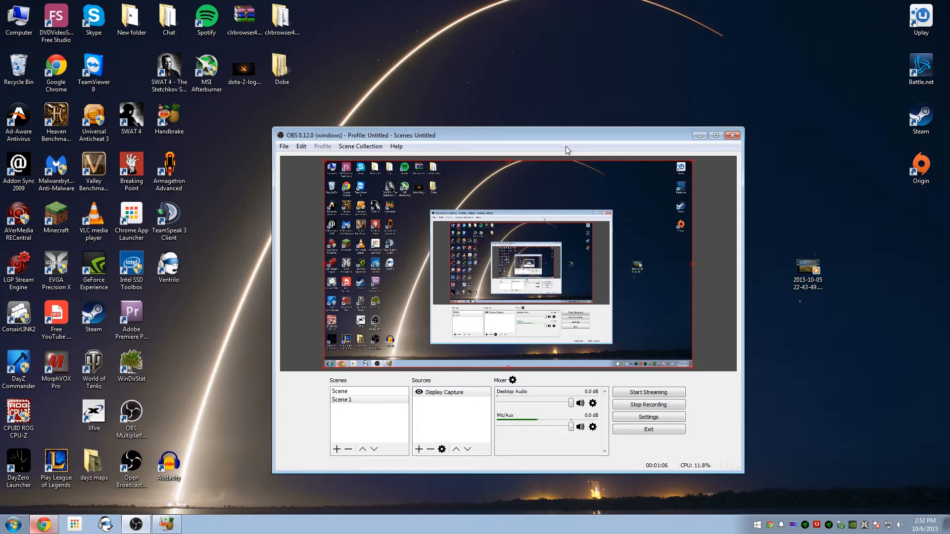
mouse_move(572, 148)
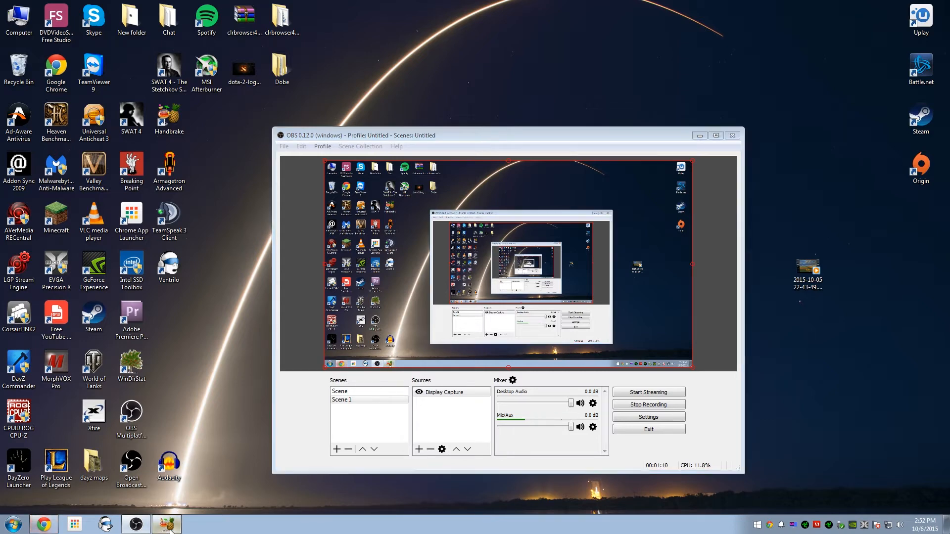
Bring up HandBrake and apply the Normal preset under Regular
click(169, 524)
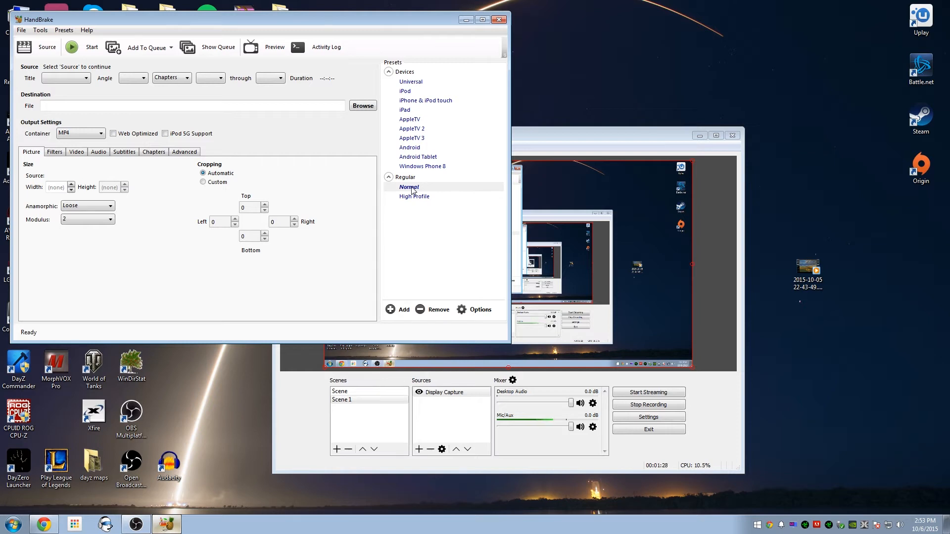
click(98, 152)
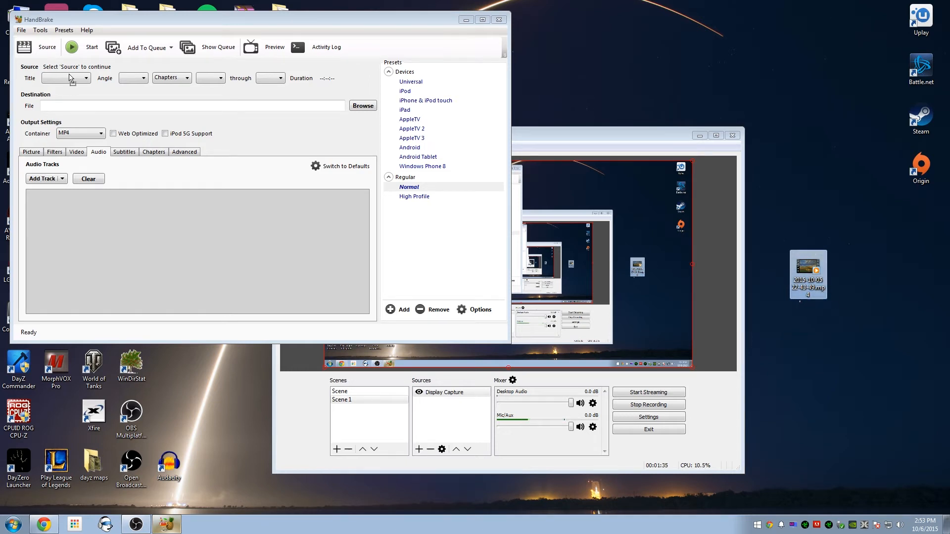
click(24, 47)
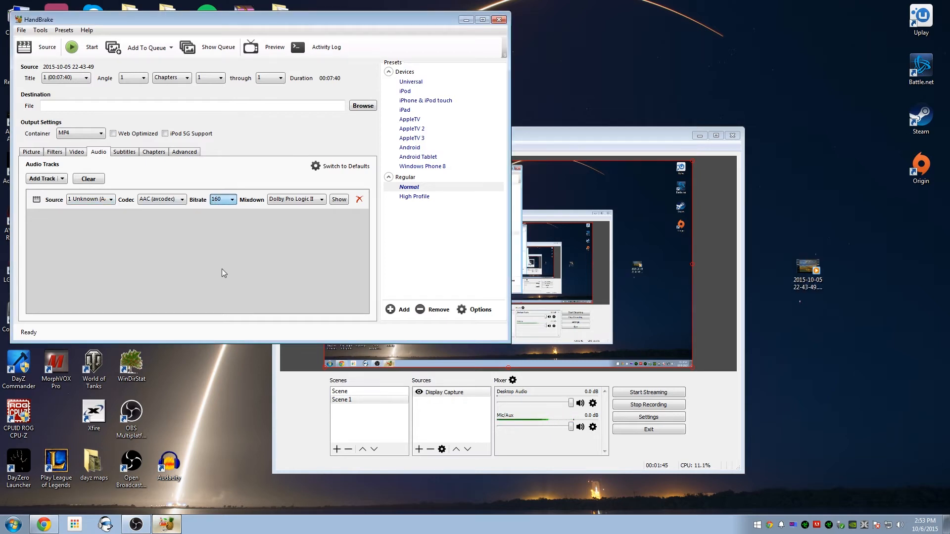
click(232, 199)
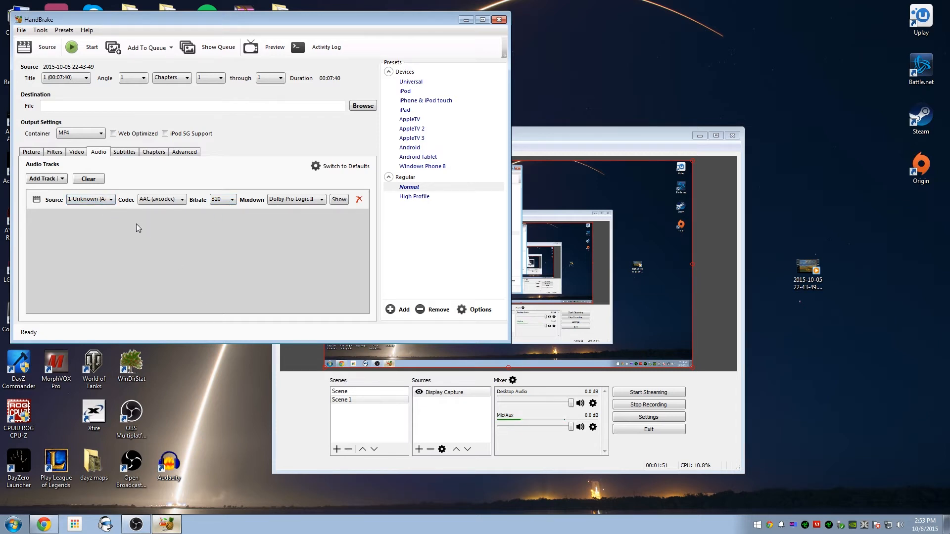
click(91, 200)
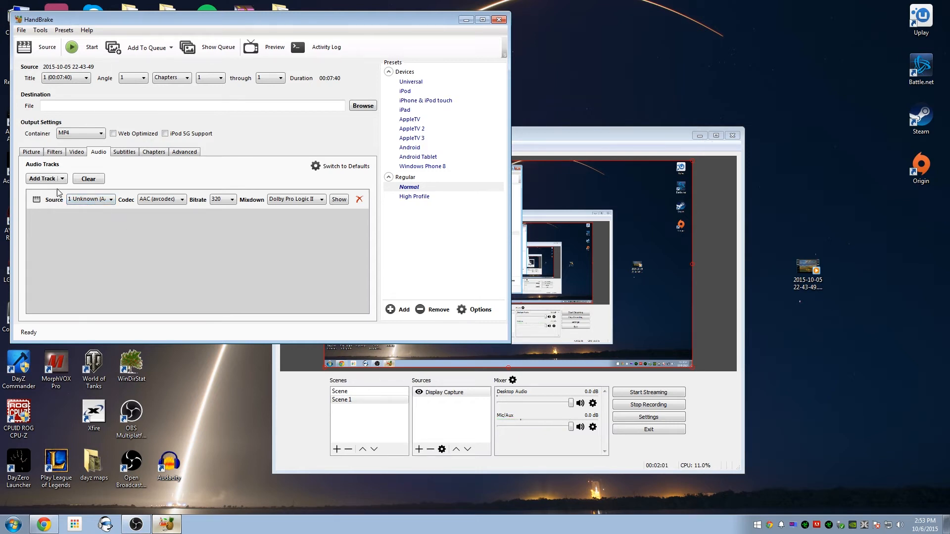
Drag the Video tab's Constant Quality slider fully left to RF 51
click(76, 152)
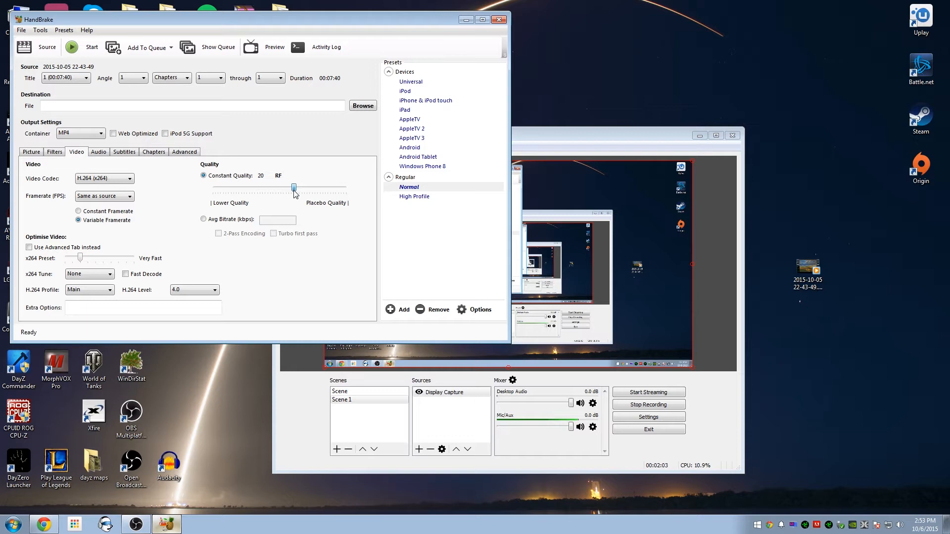
drag(294, 187, 213, 187)
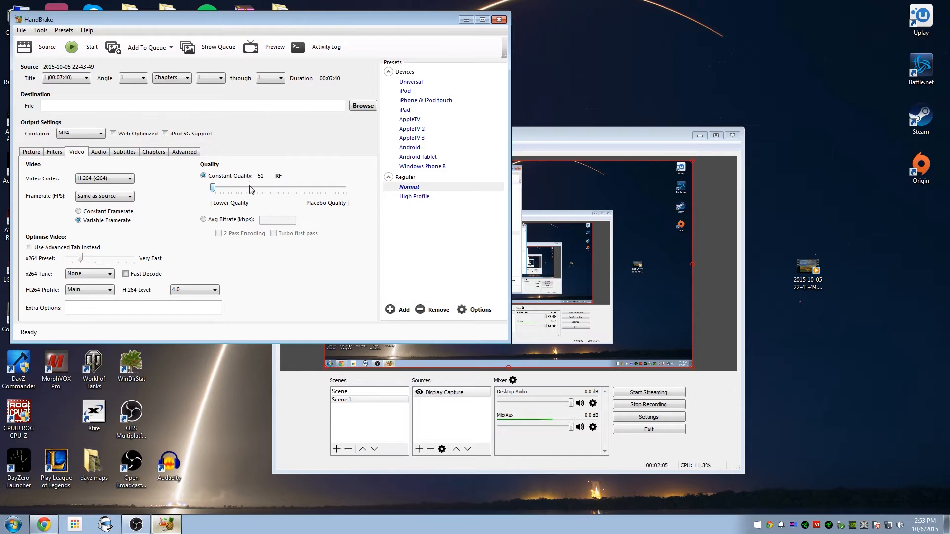
mouse_move(226, 208)
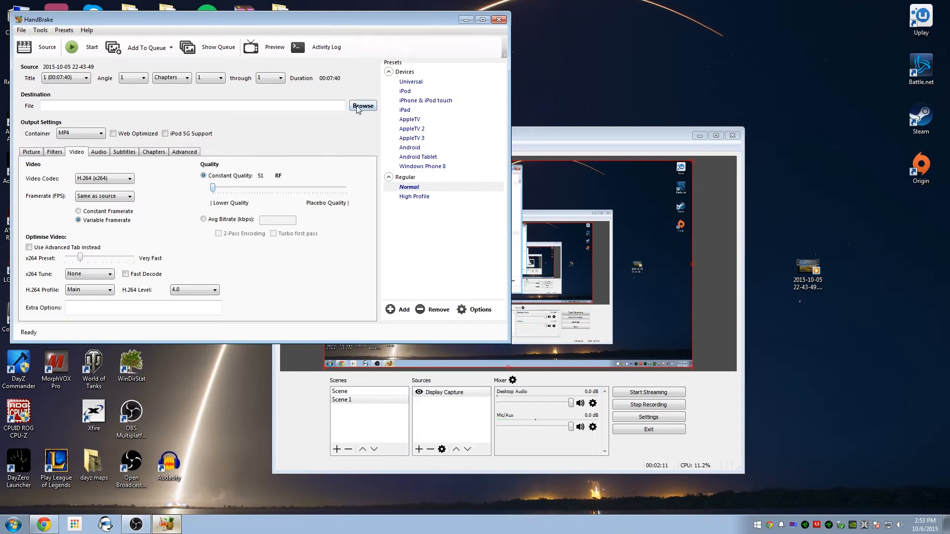
Save the encoded output as File 1.mp4 via Browse
click(362, 106)
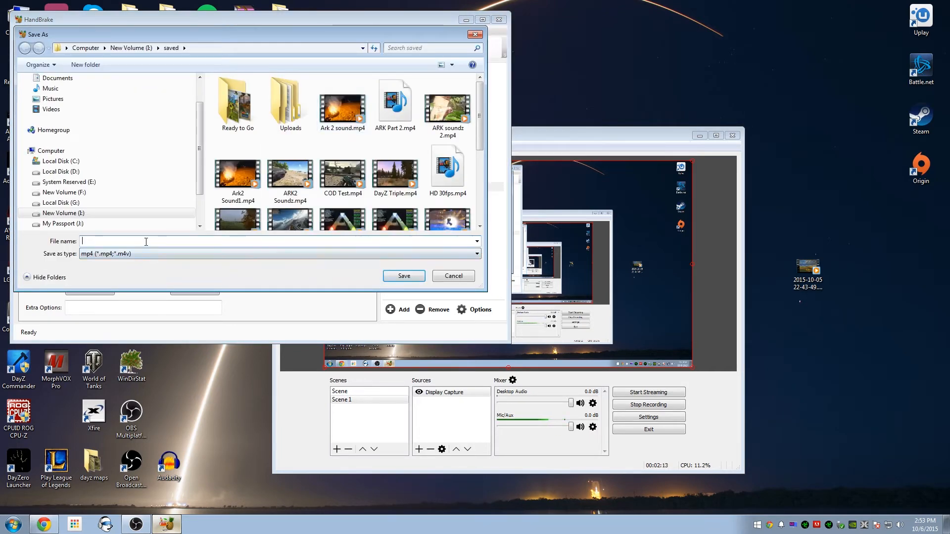
text(File 1)
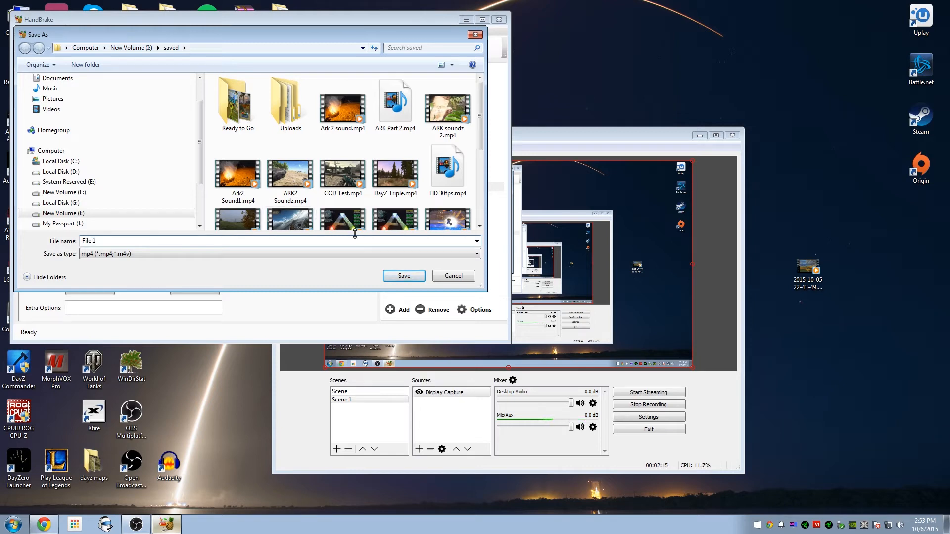
click(404, 276)
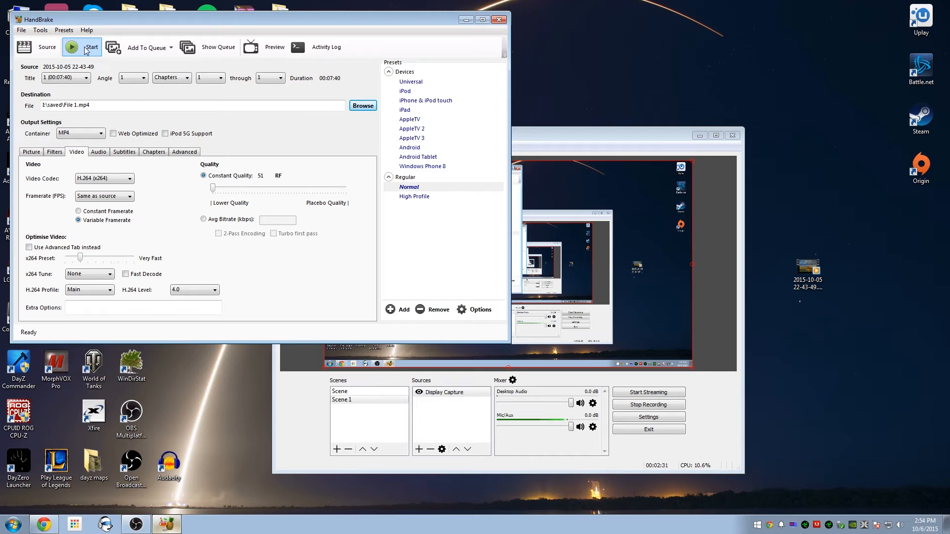
Start encoding File 1, then use audio track 2 and rename output to File 12
click(98, 152)
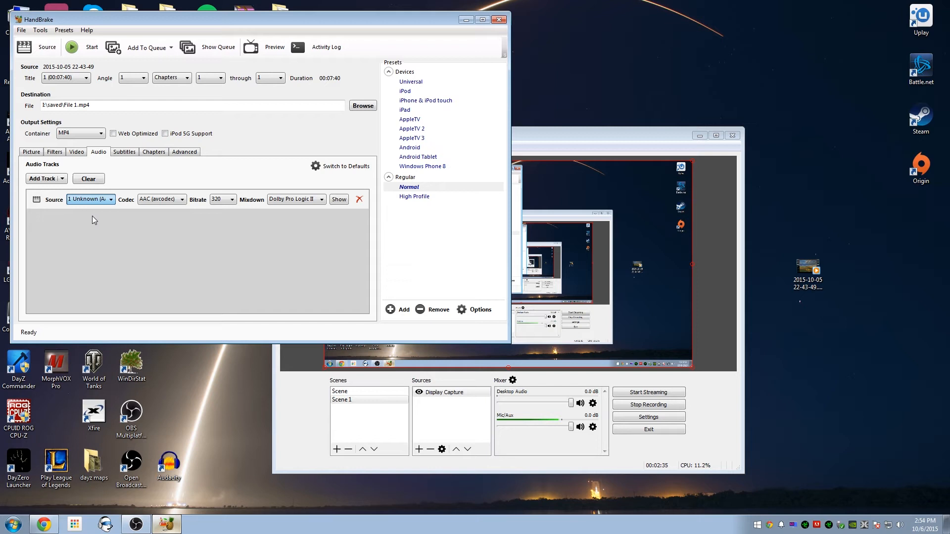
click(91, 199)
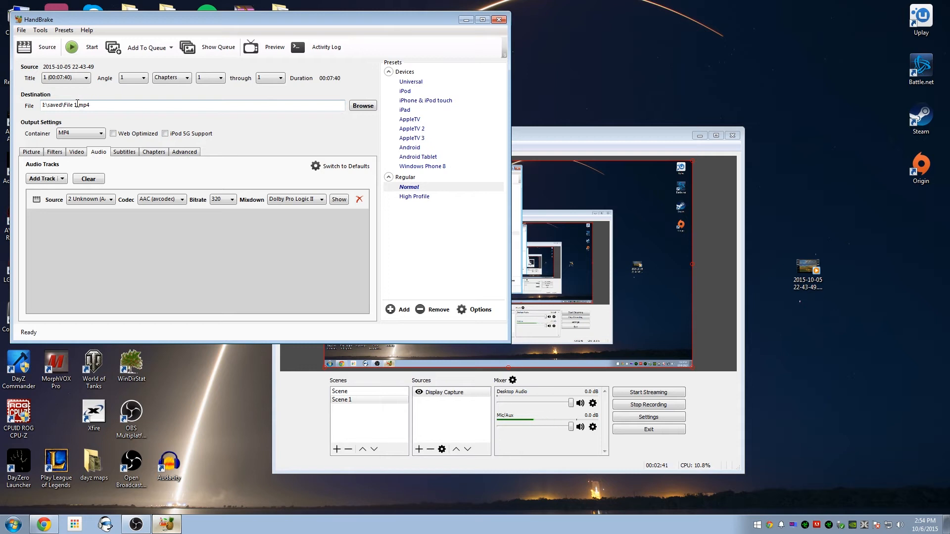
text(2)
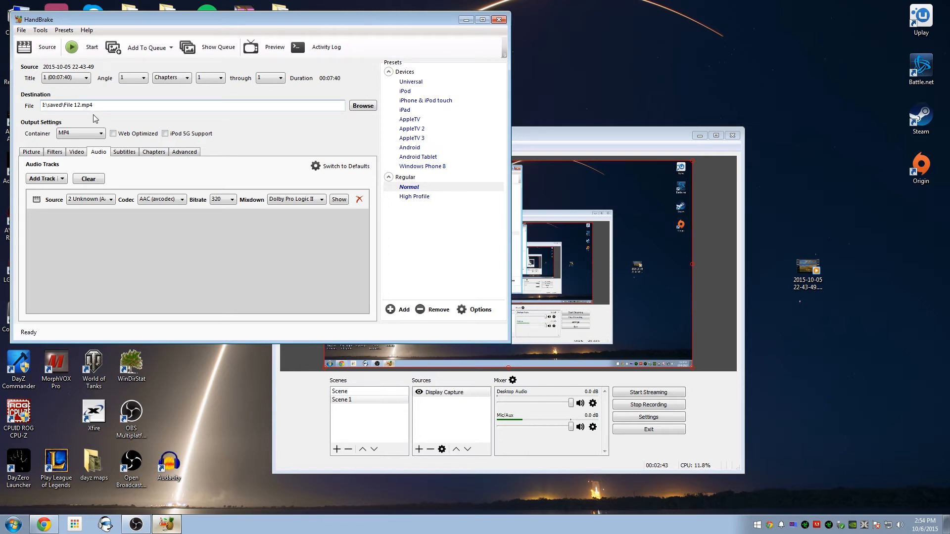